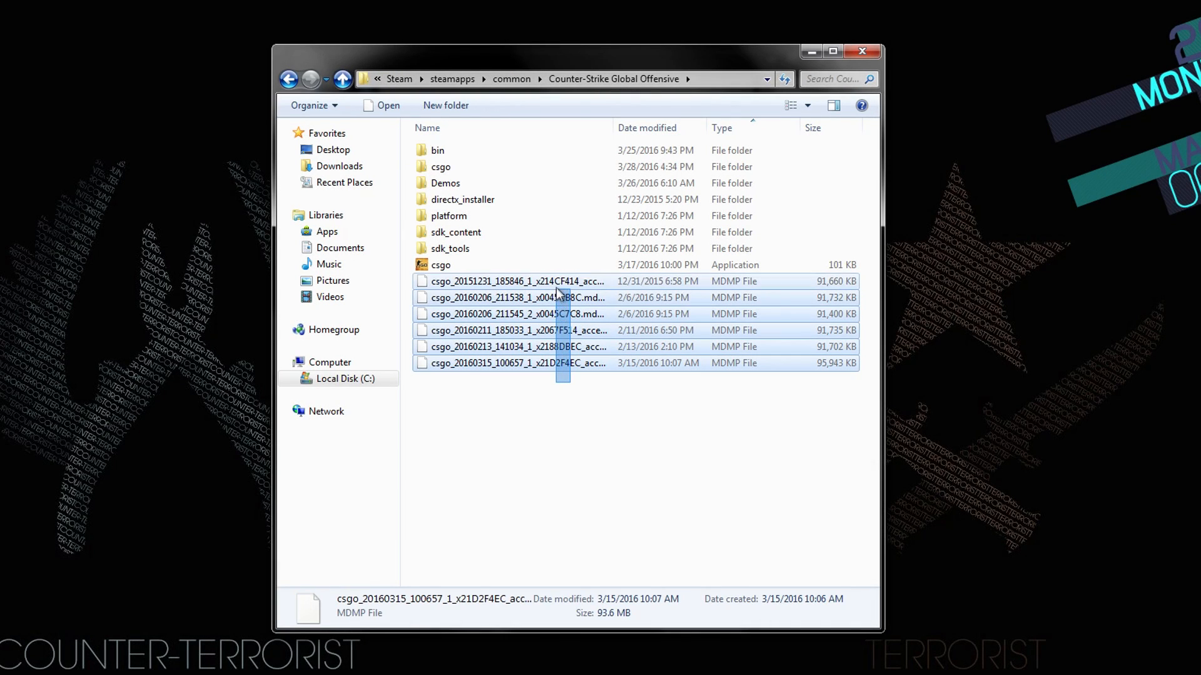
Step: Delete the six selected MDMP crash dump files, confirming the Delete Multiple Items prompt
{"action": "key", "text": "Delete"}
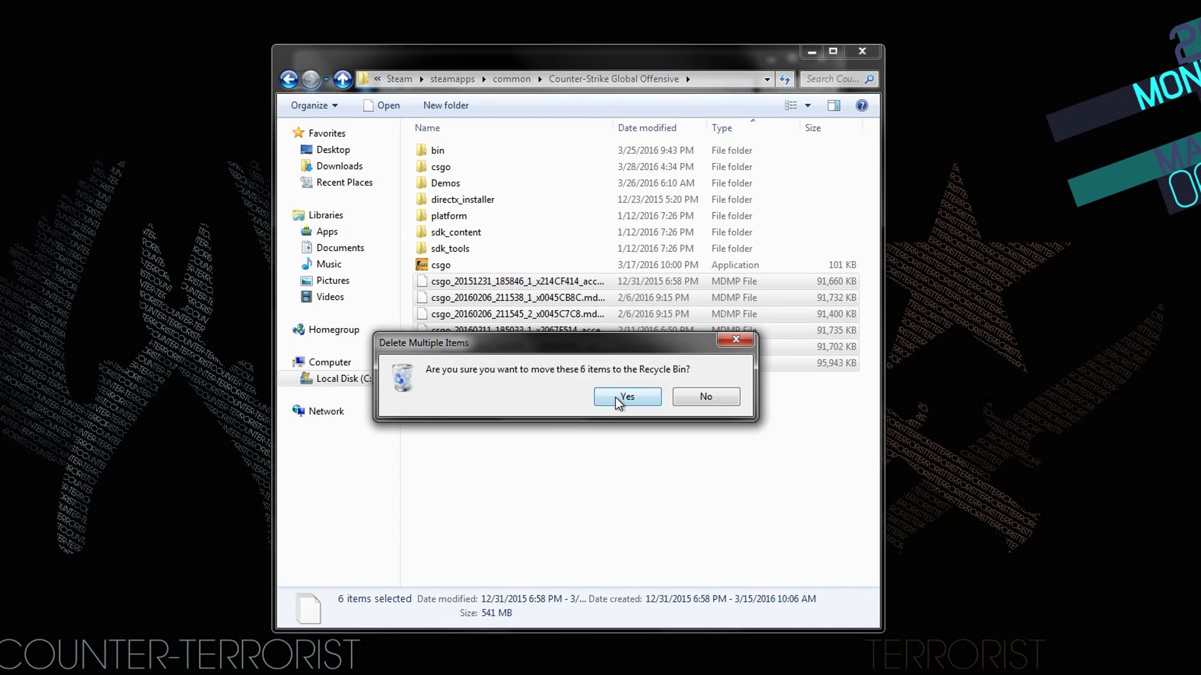
{"action": "left_click", "coordinate": [627, 396]}
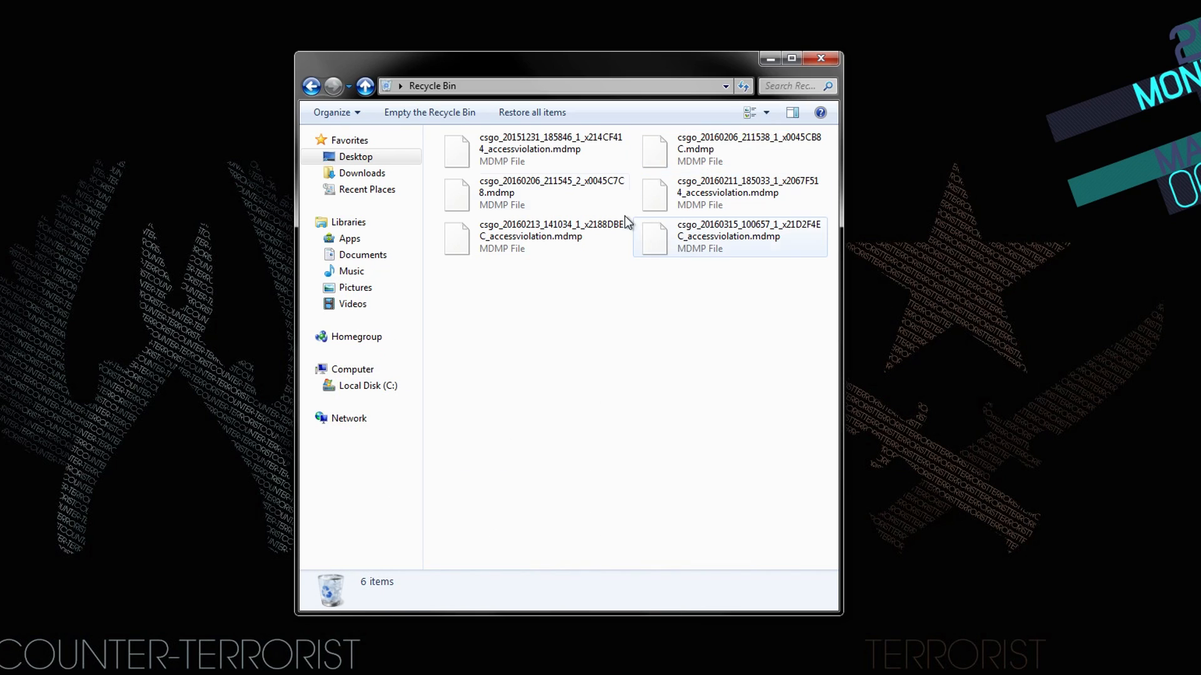
Step: Empty the Recycle Bin so the six crash dumps are permanently removed
{"action": "left_click", "coordinate": [429, 112]}
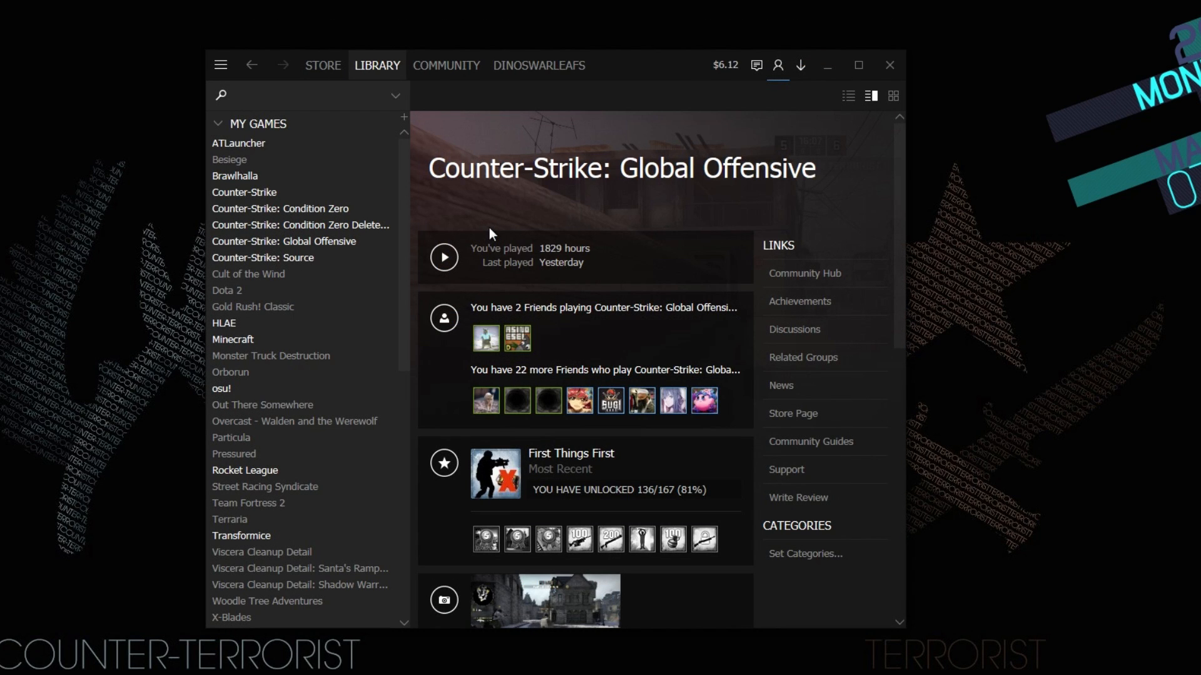
Step: From the game's Steam Properties, Local files, browse to the CS:GO install folder
{"action": "right_click", "coordinate": [284, 241]}
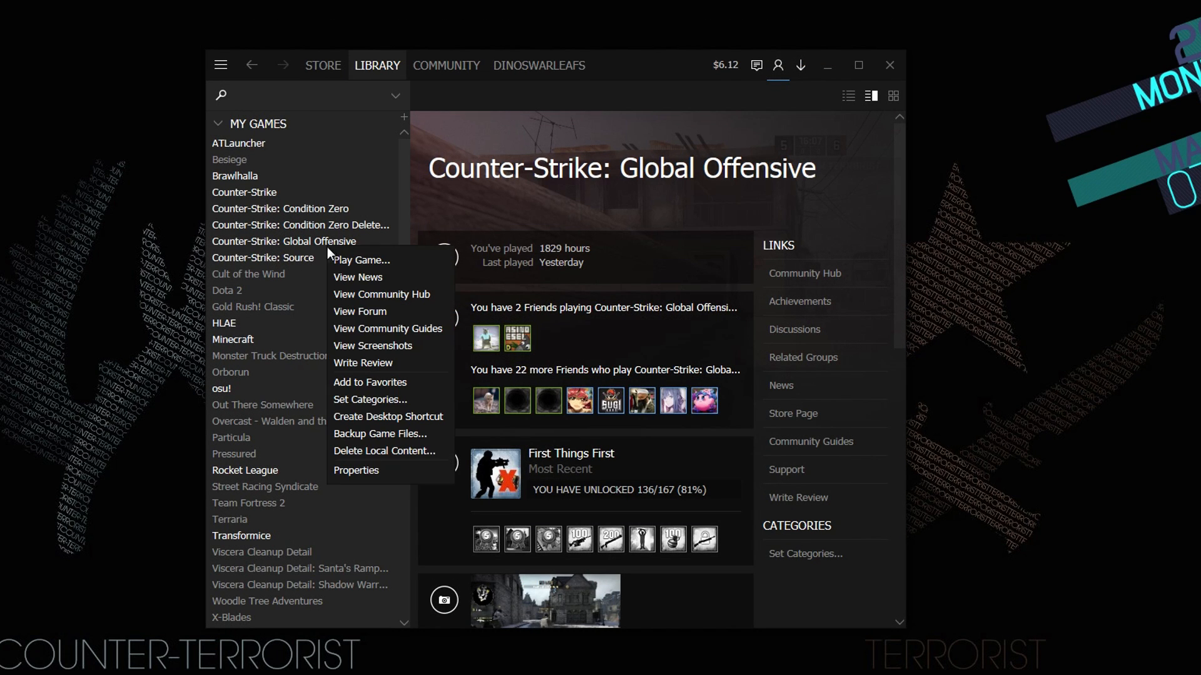
{"action": "left_click", "coordinate": [355, 470]}
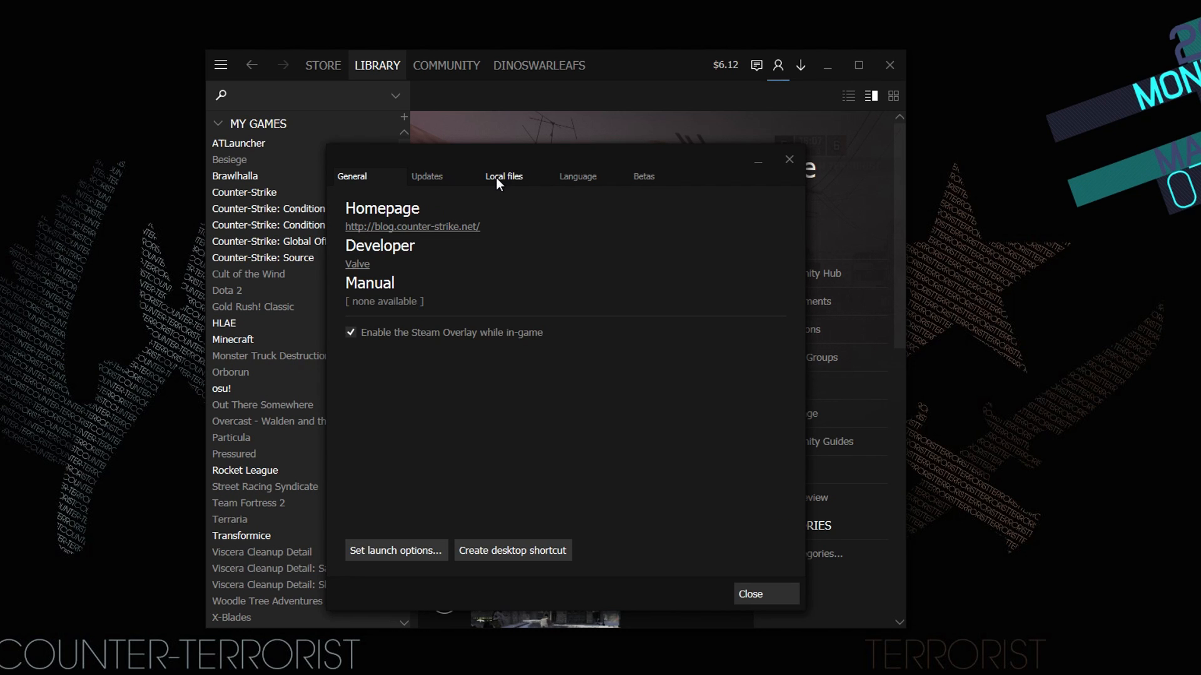
{"action": "left_click", "coordinate": [502, 176]}
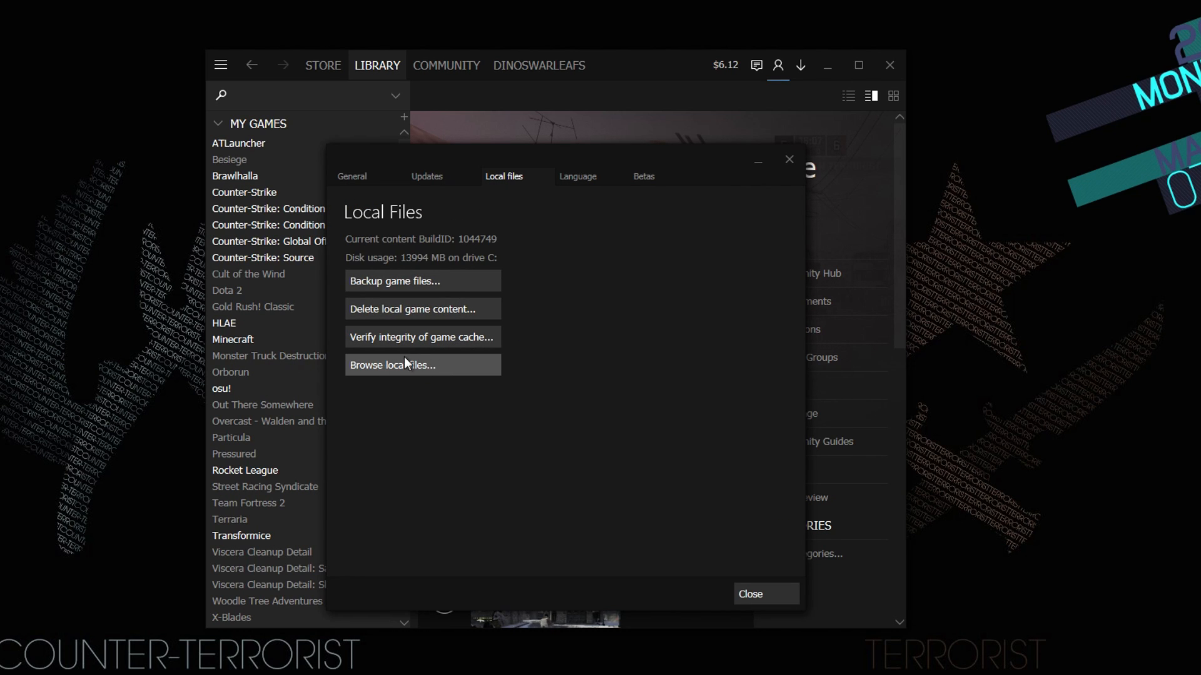
{"action": "left_click", "coordinate": [393, 364]}
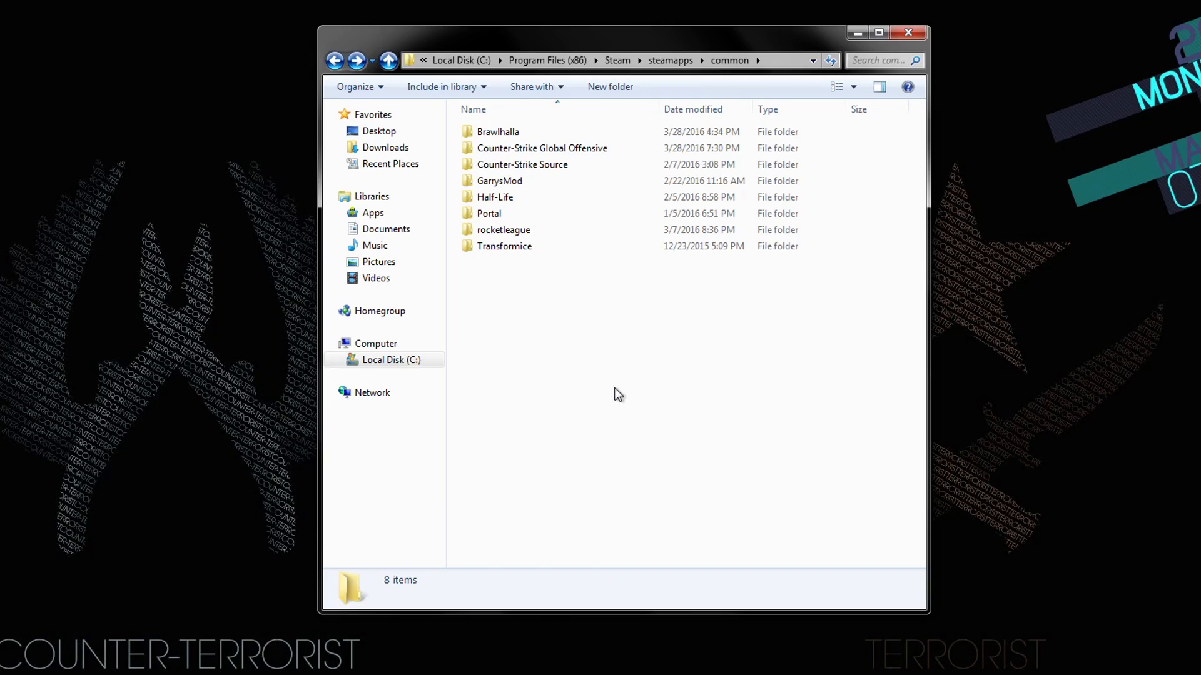
Step: Delete the leftover 'NEW CRASH REPORRT' .mdmp file from the Counter-Strike Global Offensive folder
{"action": "double_click", "coordinate": [542, 148]}
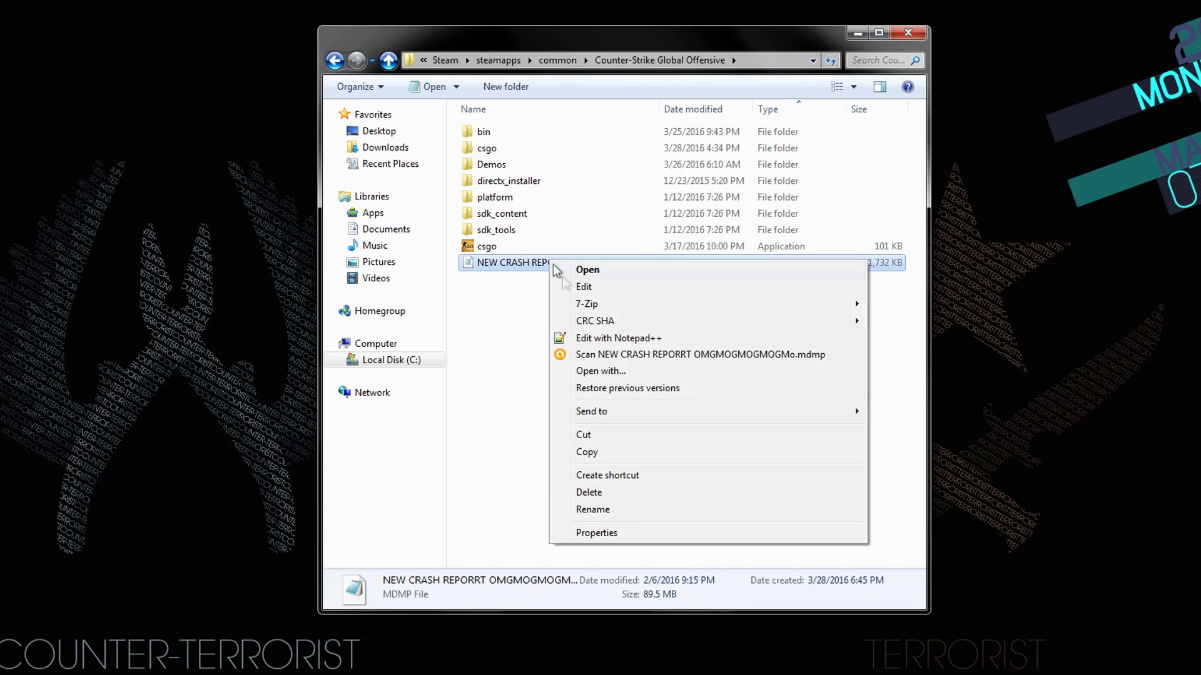
{"action": "left_click", "coordinate": [589, 493]}
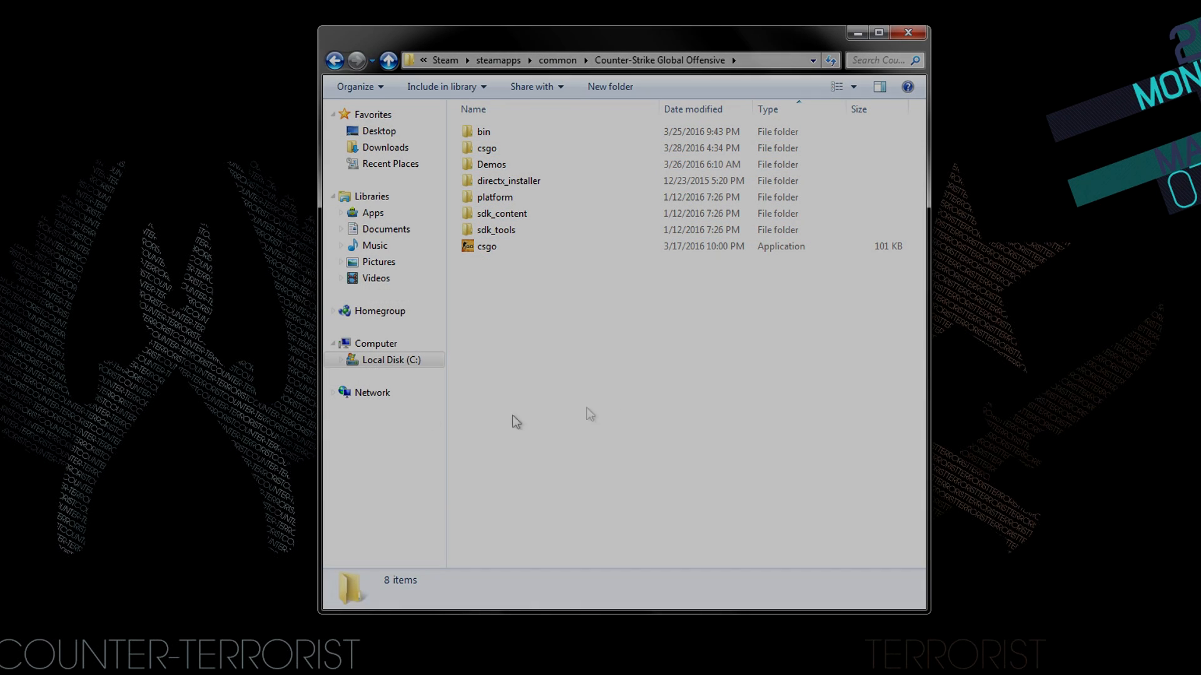